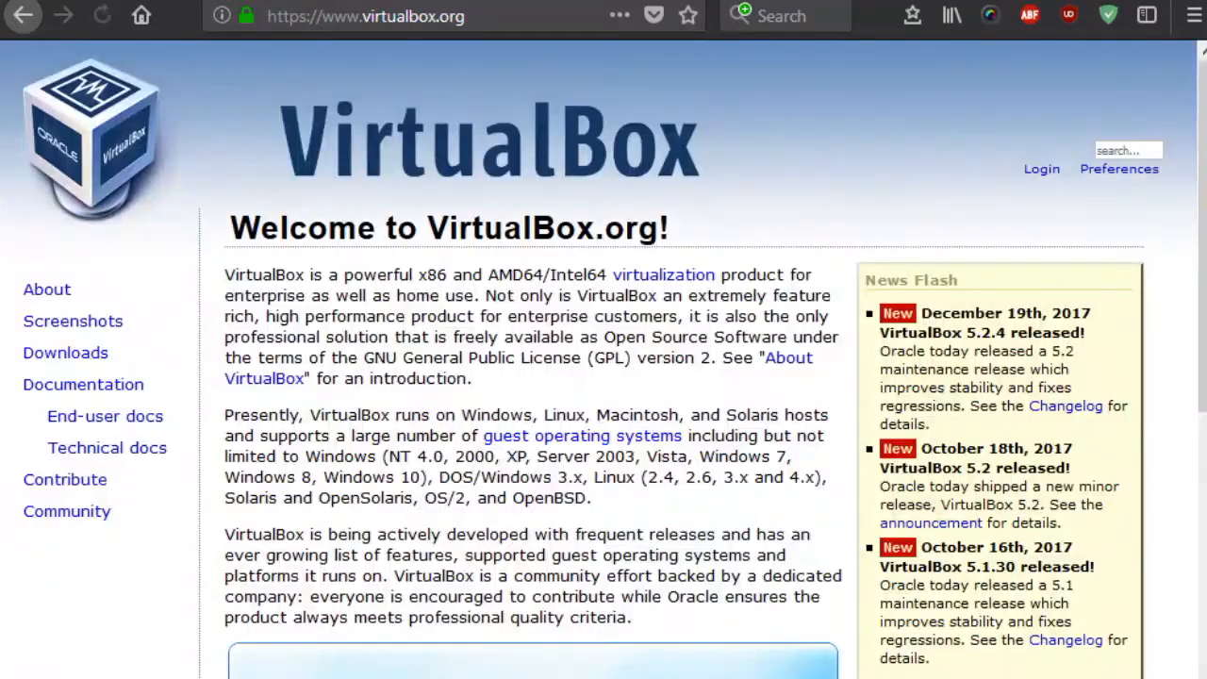
# - Download the VirtualBox 5.2.4 Windows hosts installer from virtualbox.org and save the file
pyautogui.scroll(-3)
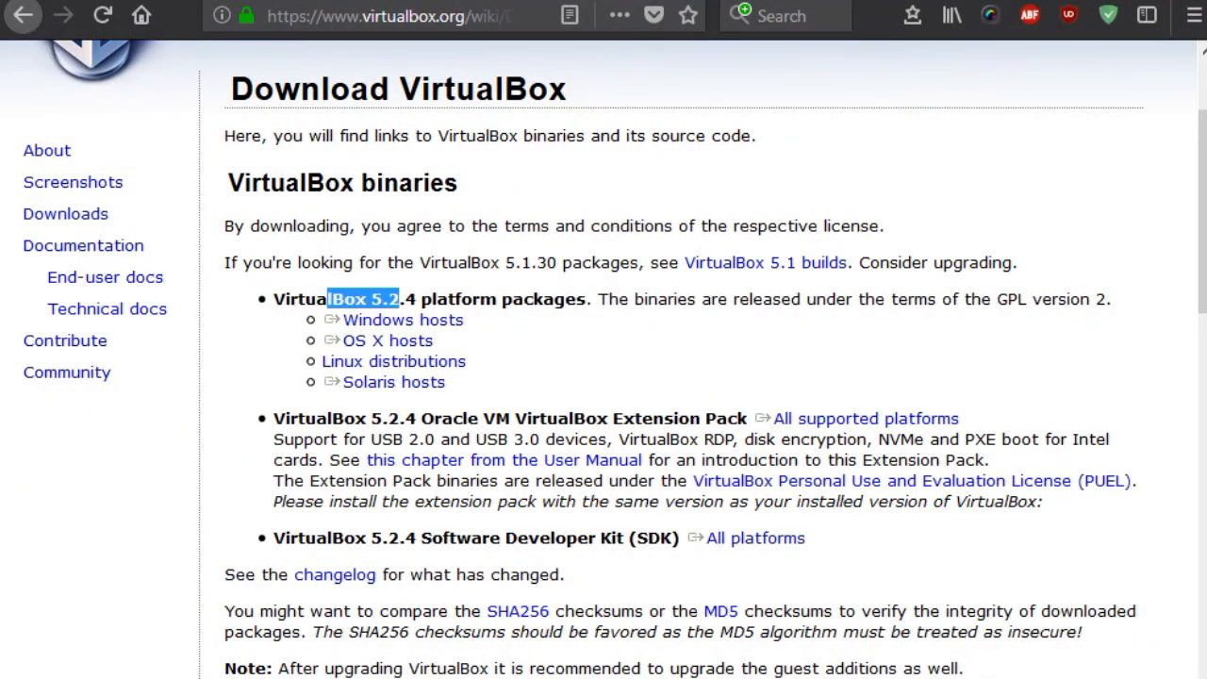
pyautogui.moveTo(363, 299); pyautogui.dragTo(554, 299)
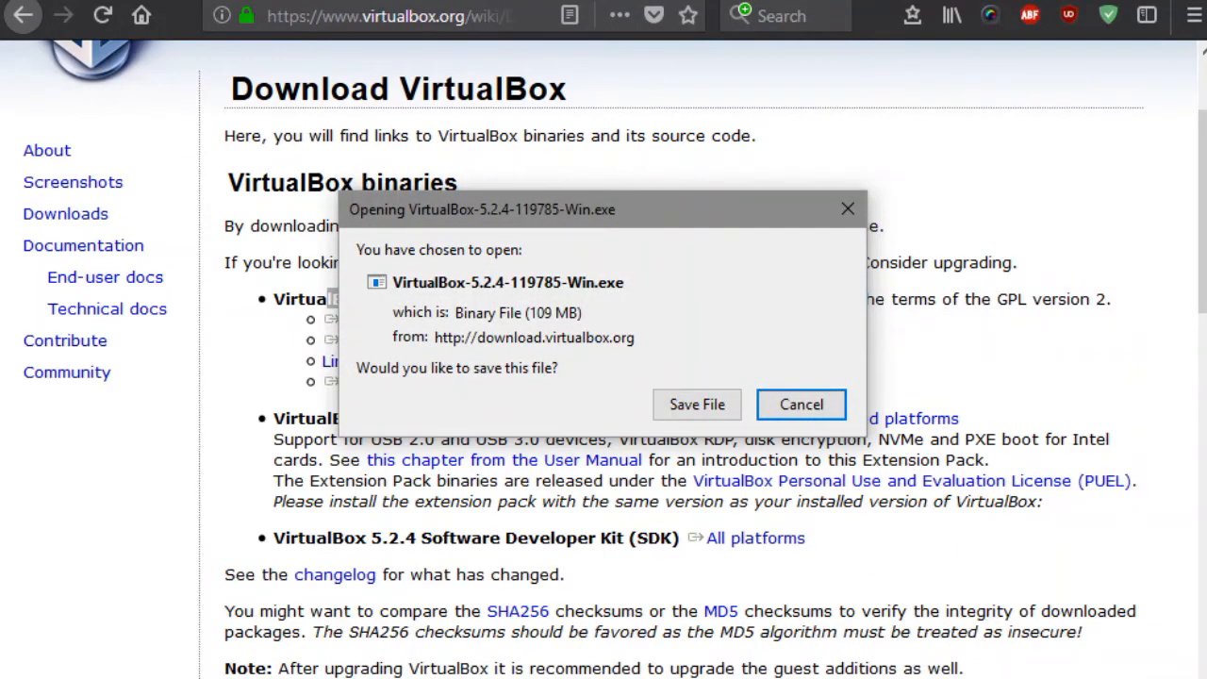
pyautogui.click(801, 404)
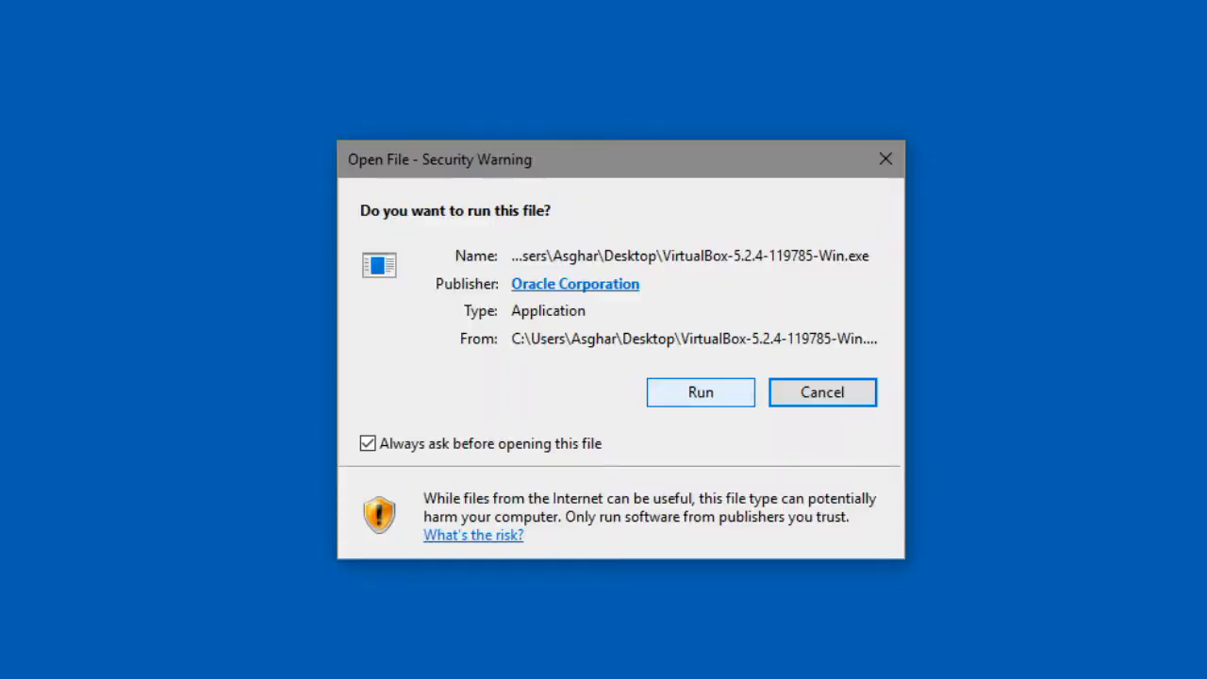
# - Run the installer and install VirtualBox 5.2.4 with default features and shortcuts, launching VirtualBox at finish
pyautogui.click(699, 391)
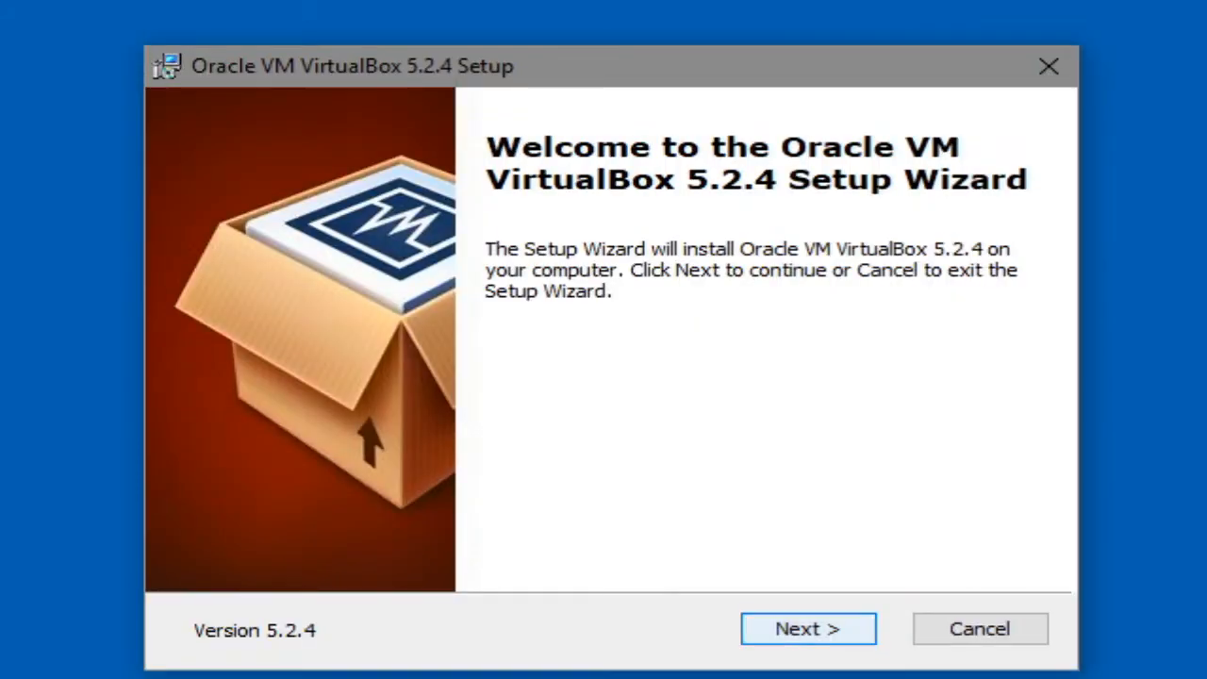
pyautogui.click(808, 629)
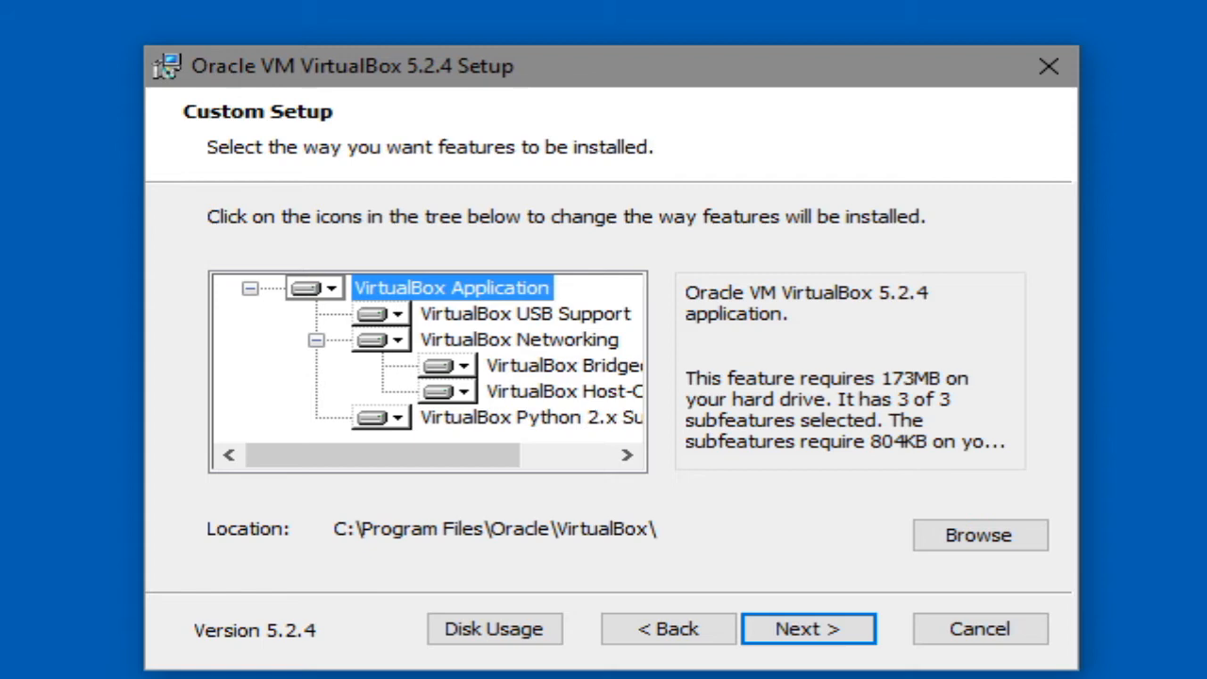
pyautogui.click(807, 629)
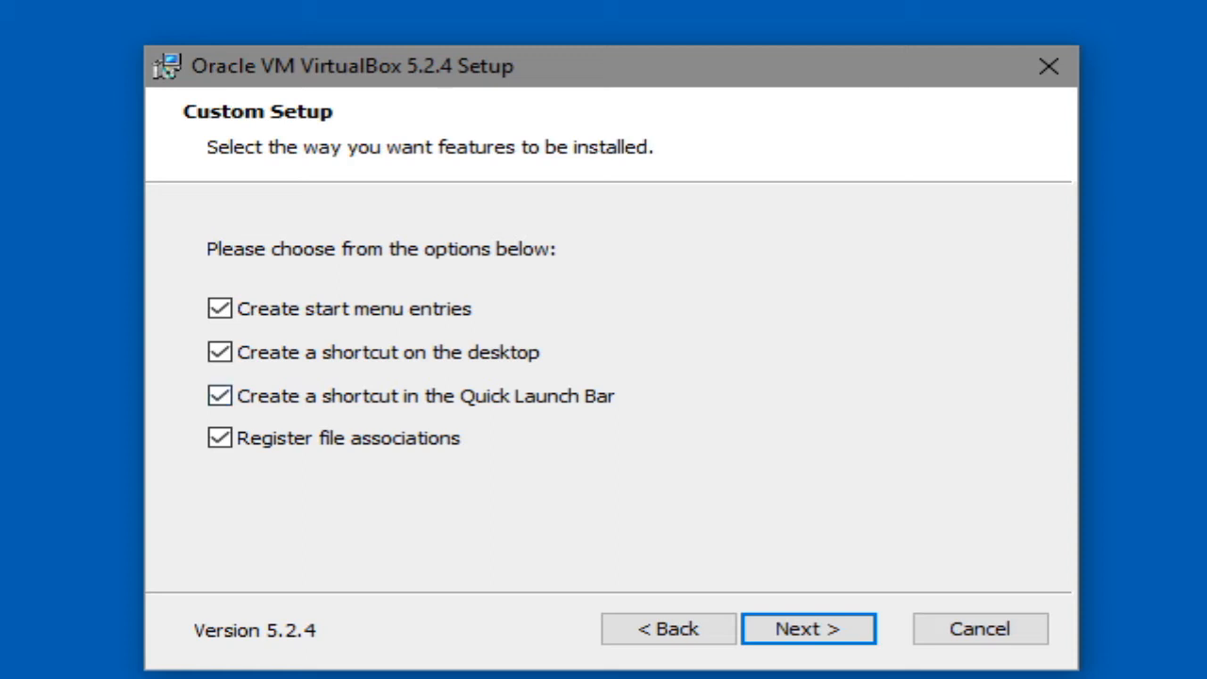
pyautogui.click(219, 351)
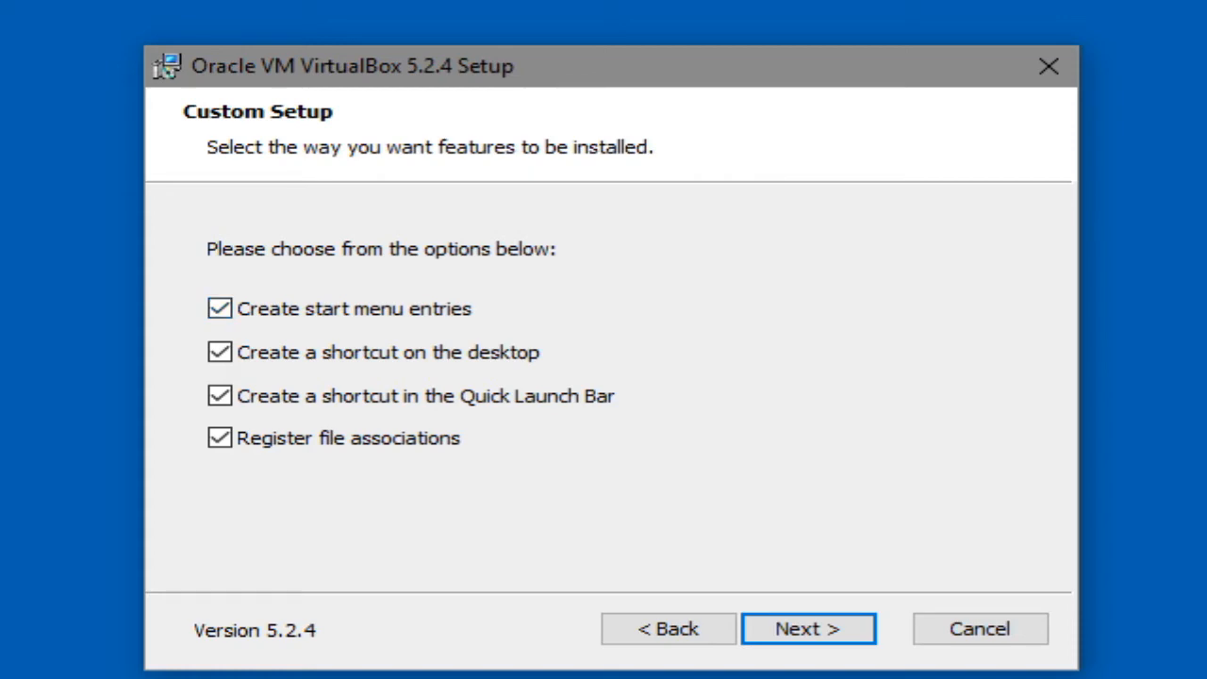
pyautogui.click(807, 628)
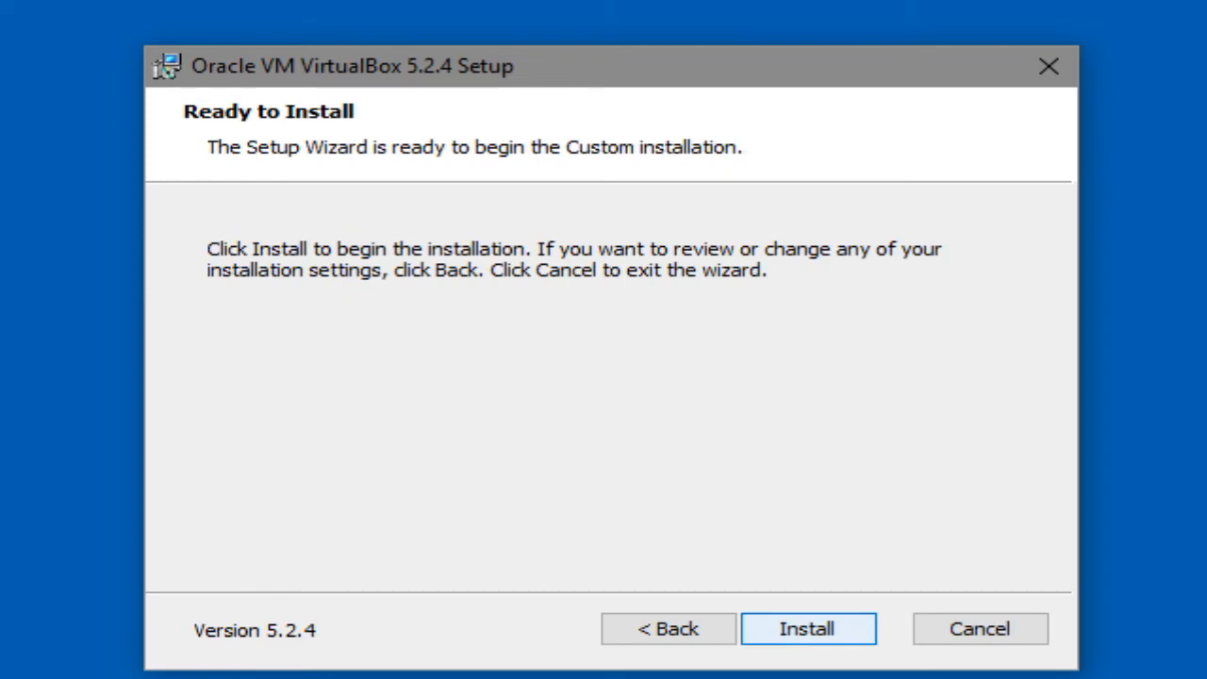
pyautogui.click(808, 629)
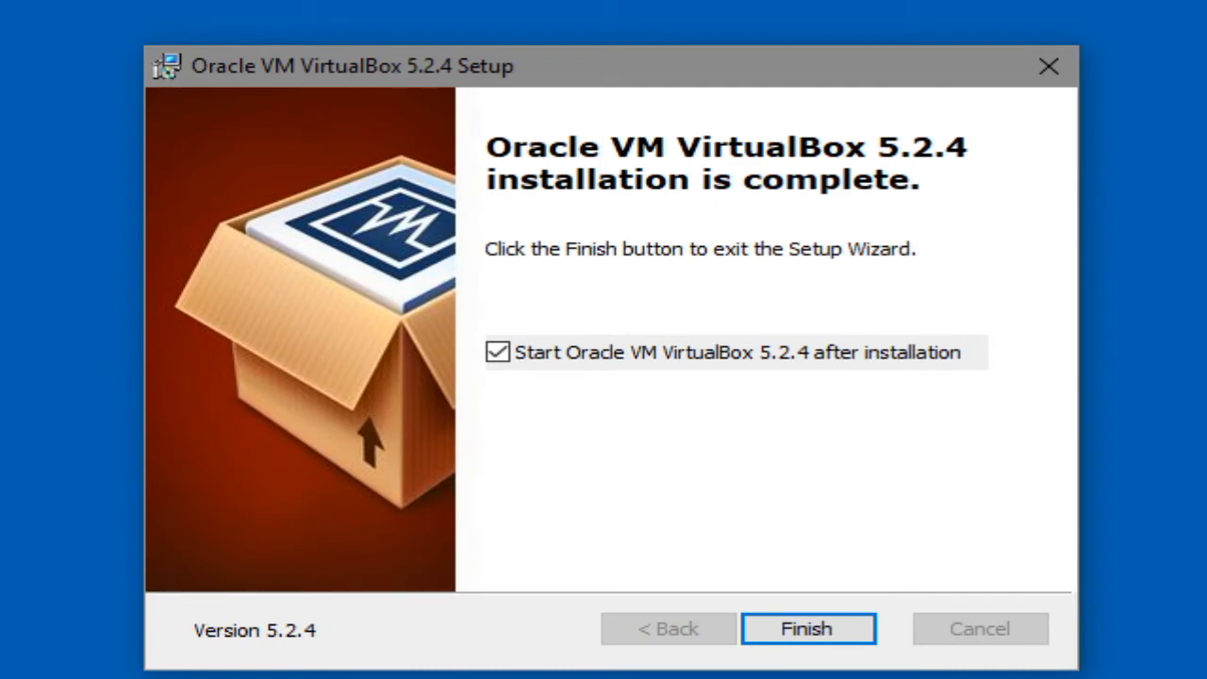
pyautogui.click(806, 630)
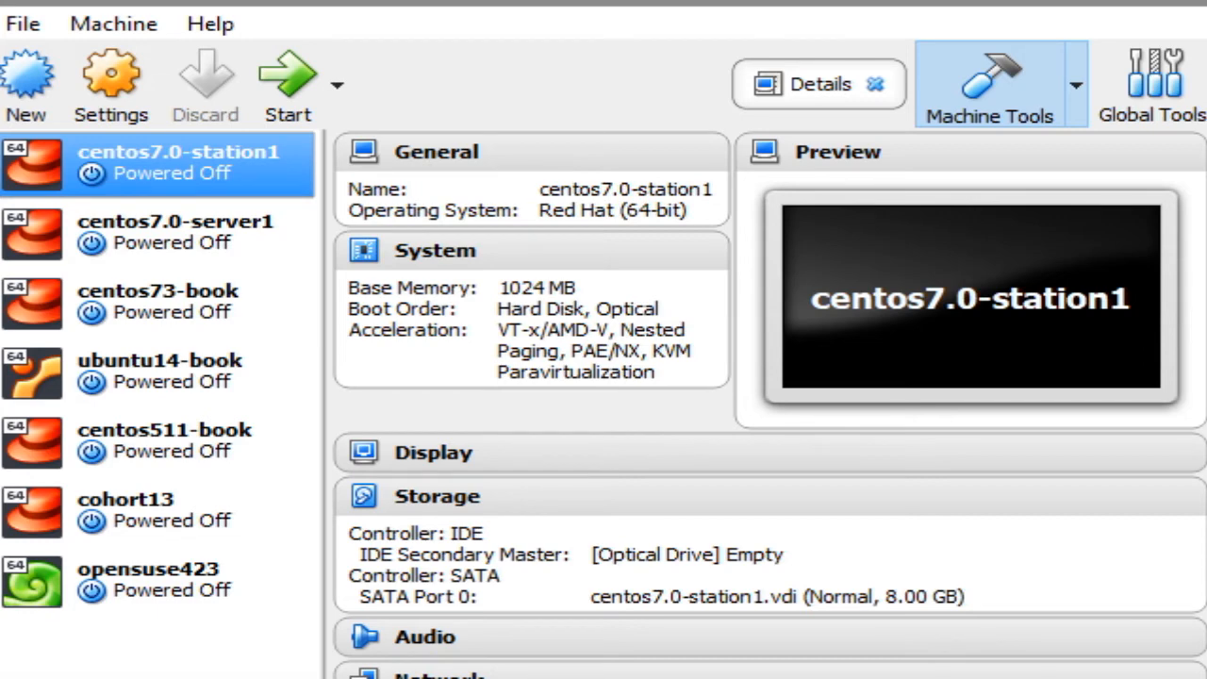
# - Review details of centos73-book and another existing machine, then start creating a new VM
pyautogui.click(157, 301)
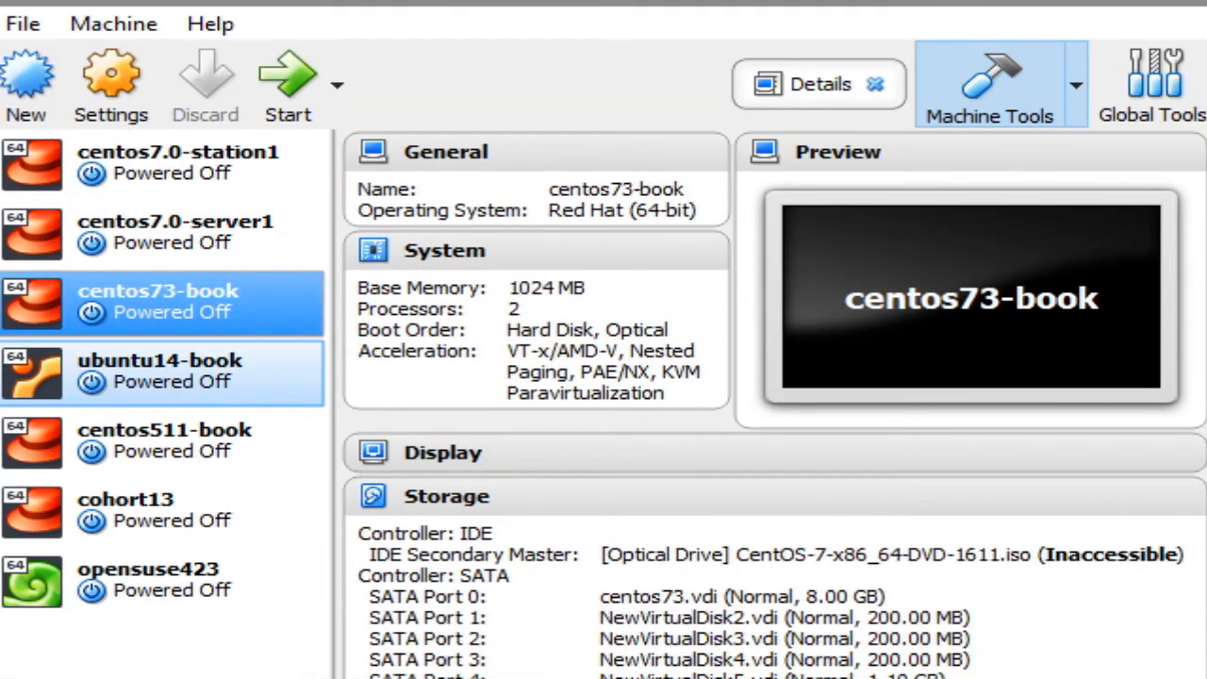
pyautogui.click(148, 579)
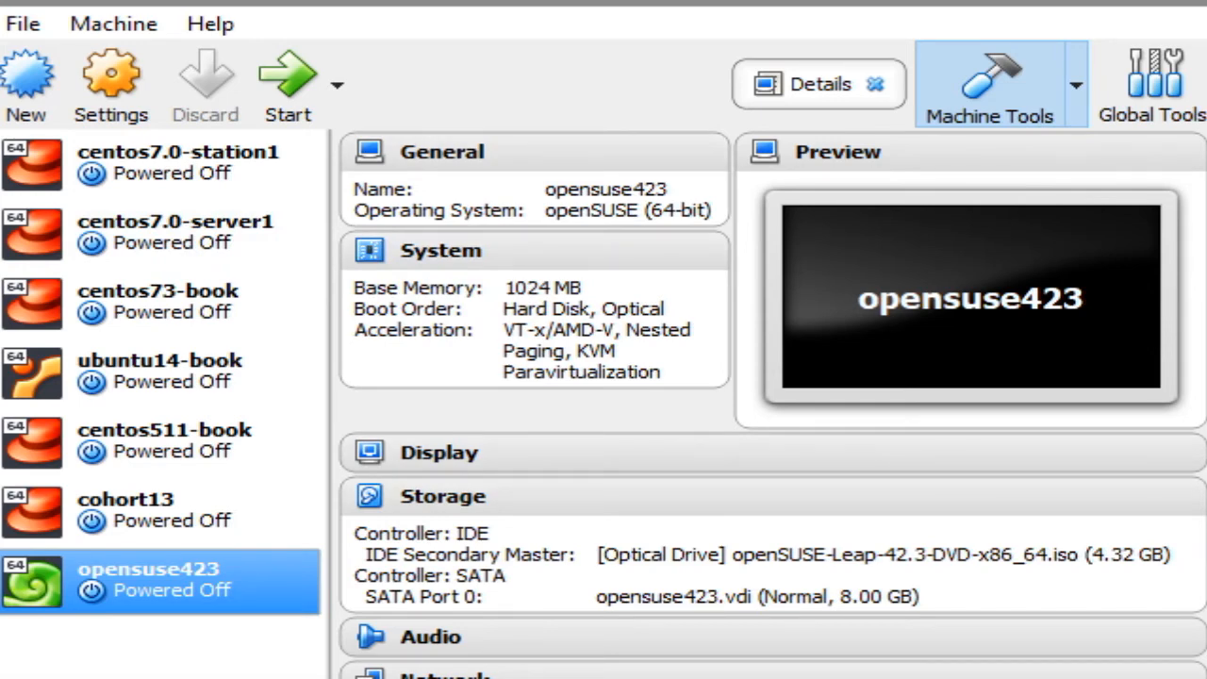
pyautogui.click(29, 85)
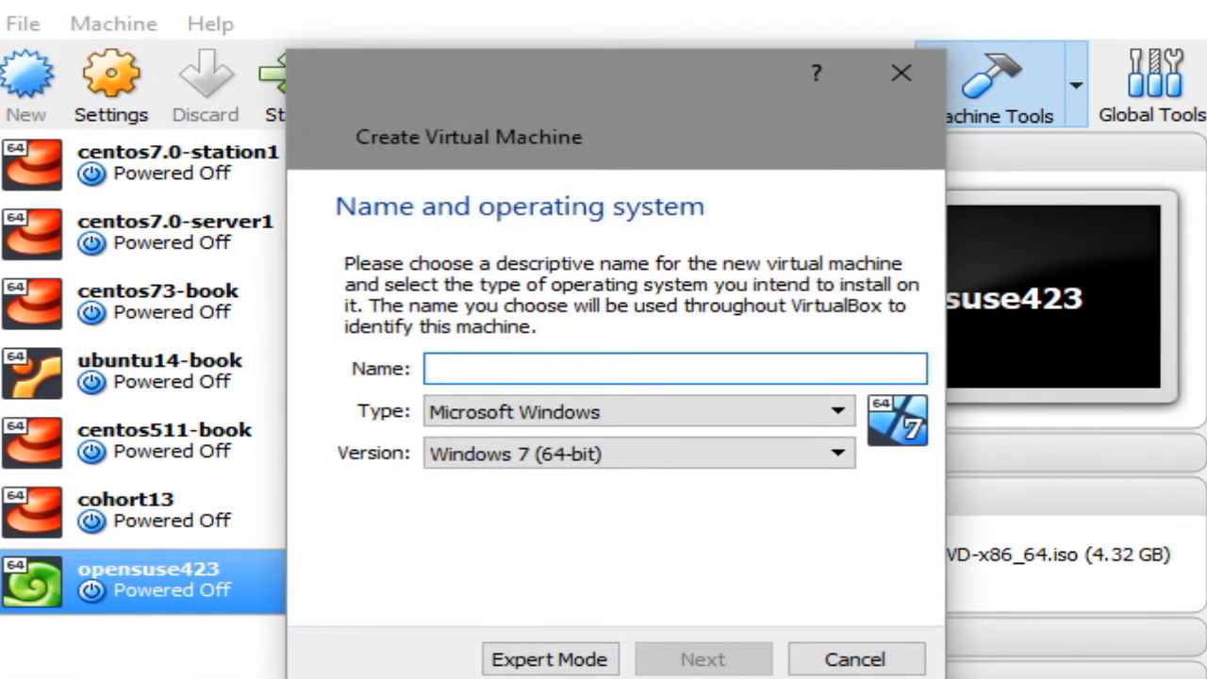
# - Name the machine CentOS7.4 as Linux Red Hat (64-bit) and keep 1024 MB memory
pyautogui.write('CentOS7.')
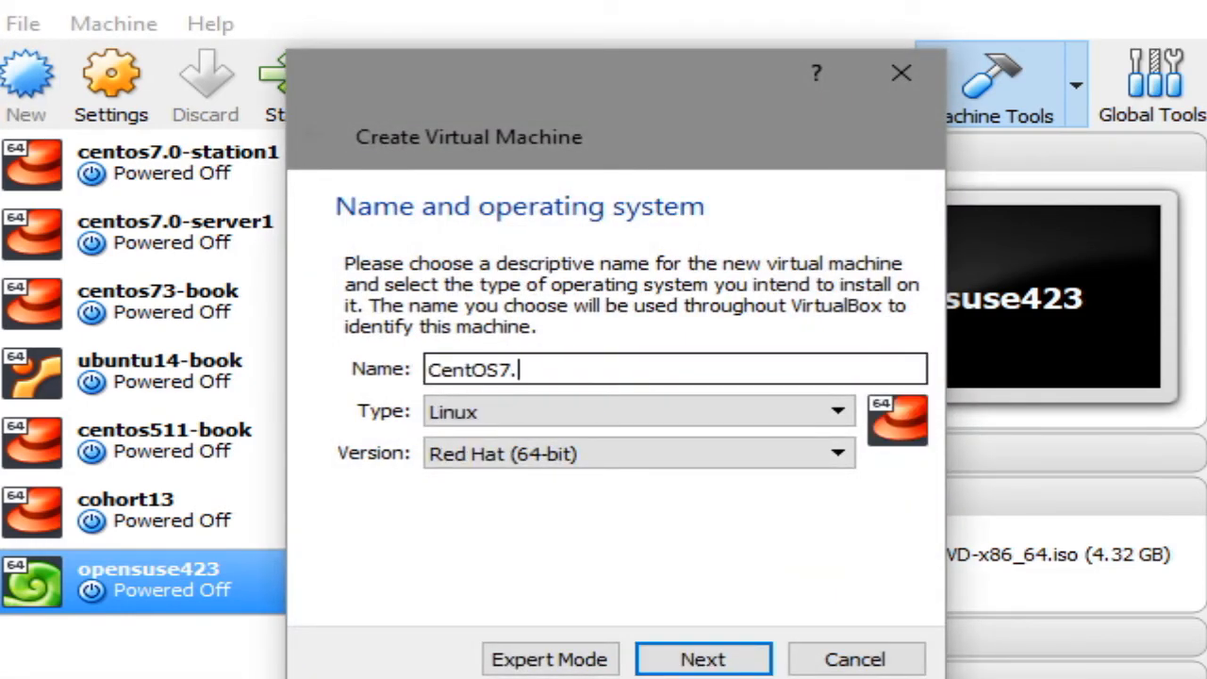
pyautogui.write('4')
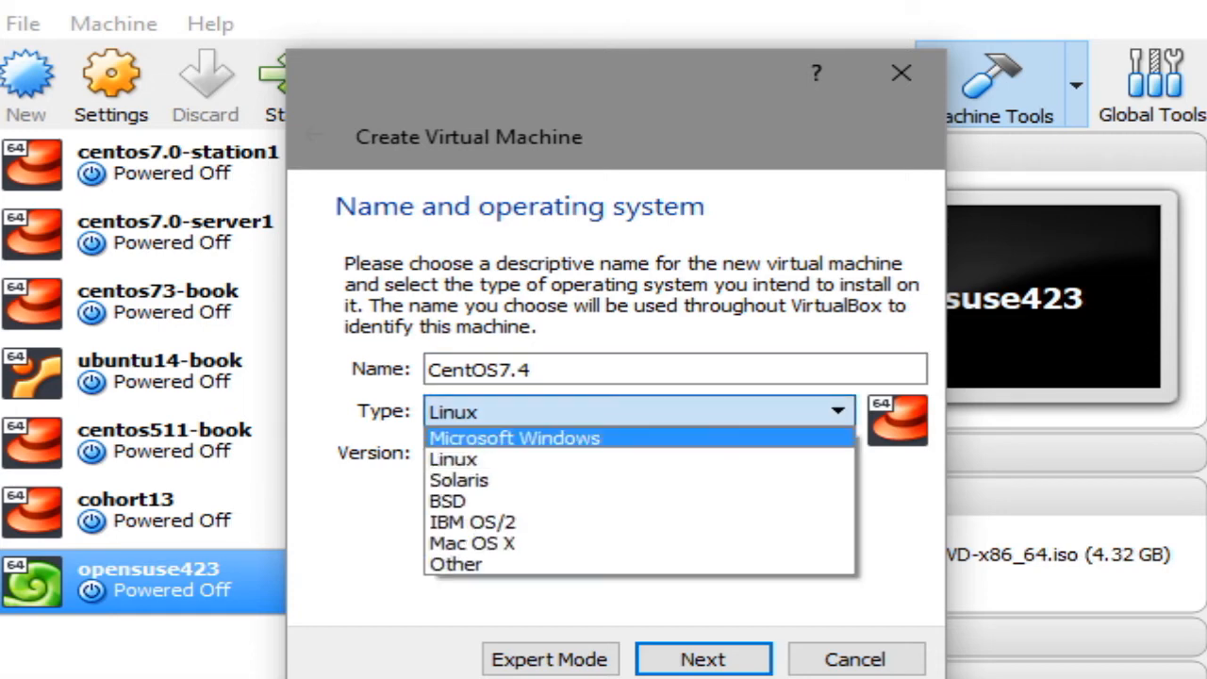
pyautogui.moveTo(460, 480)
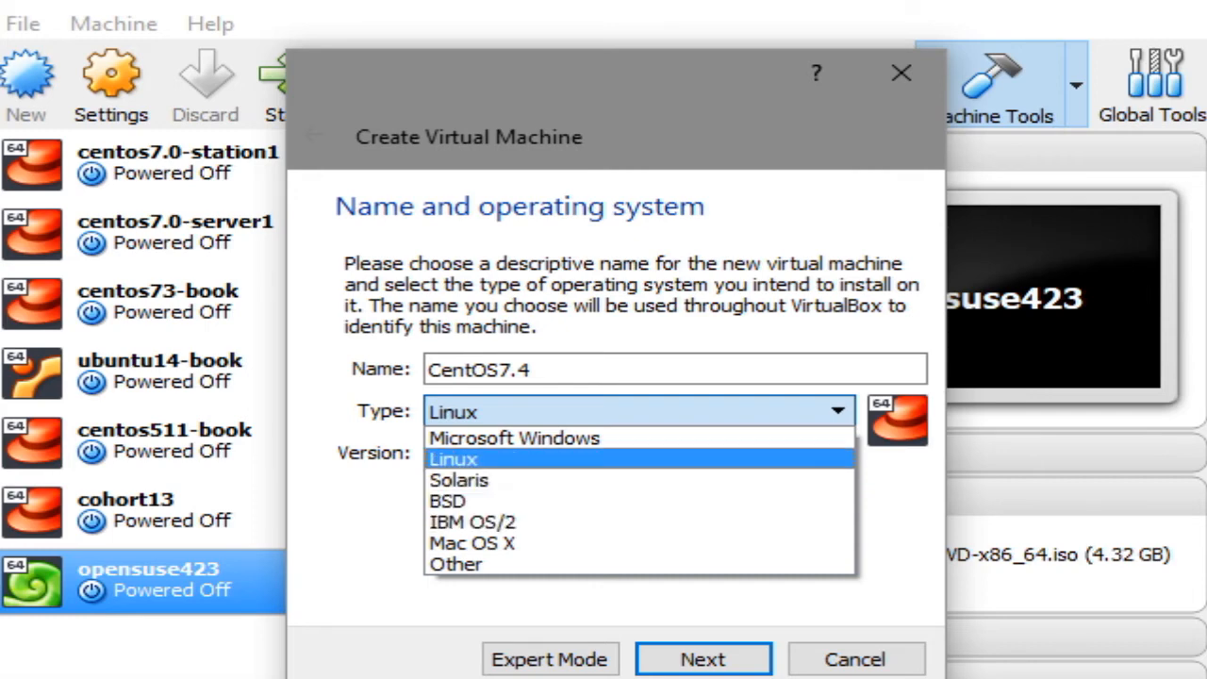
pyautogui.click(638, 454)
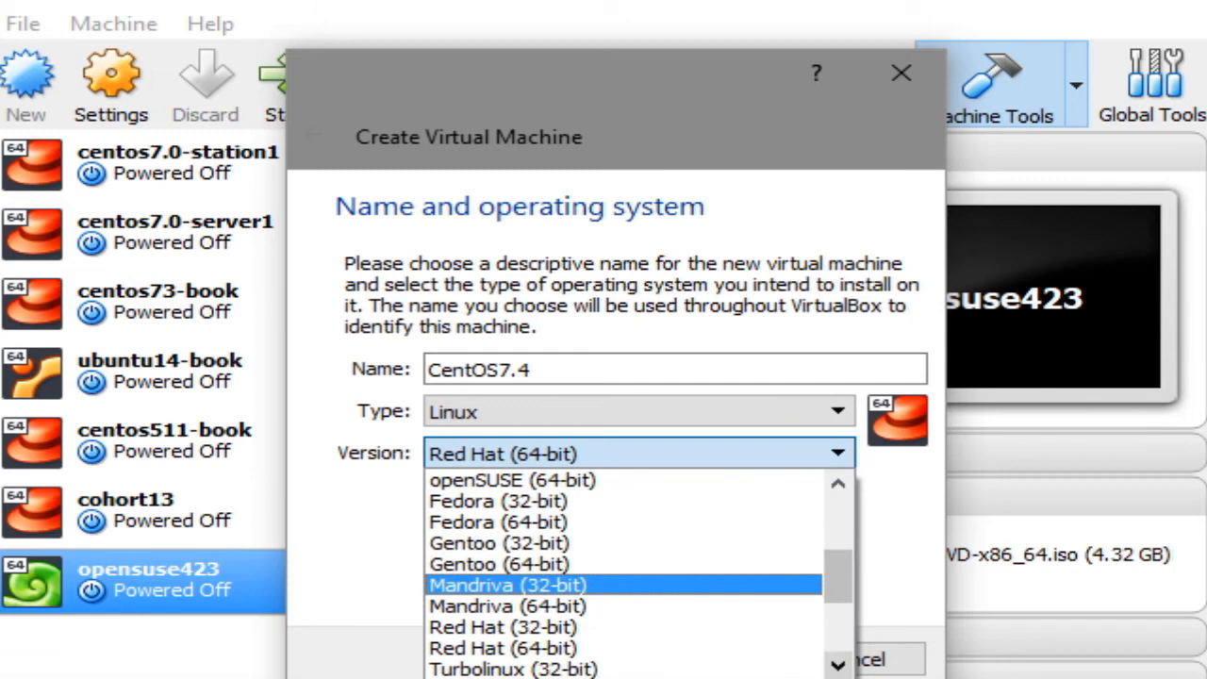
pyautogui.click(703, 658)
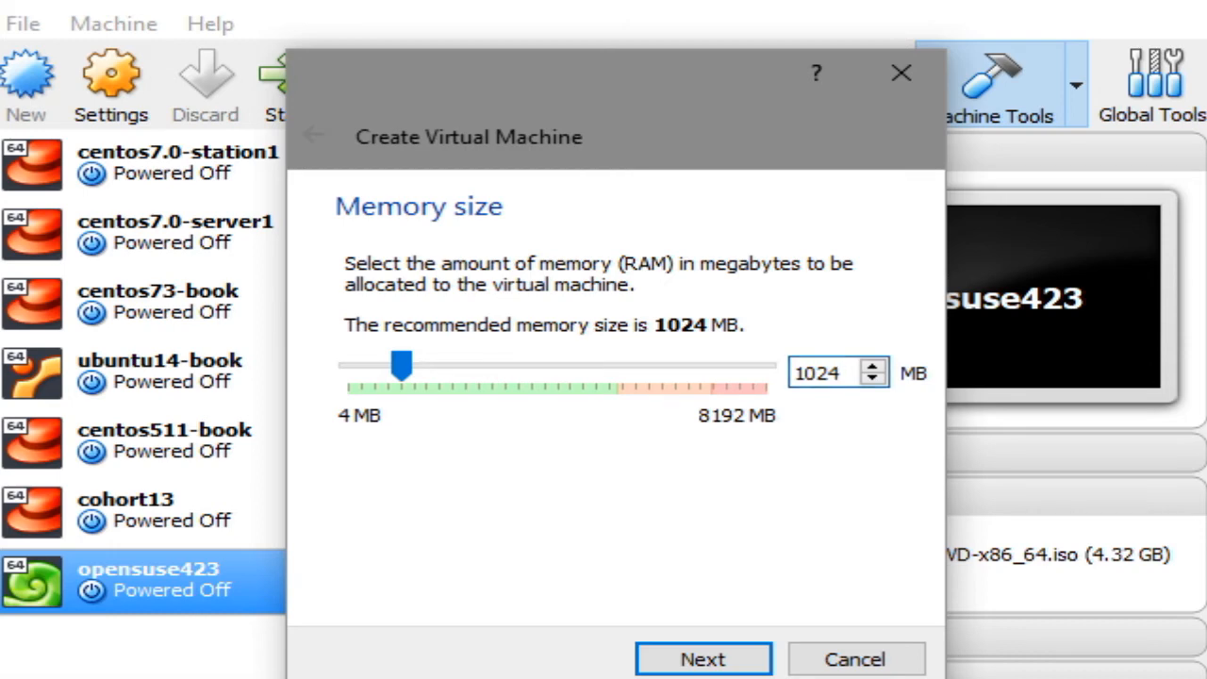
pyautogui.click(838, 373)
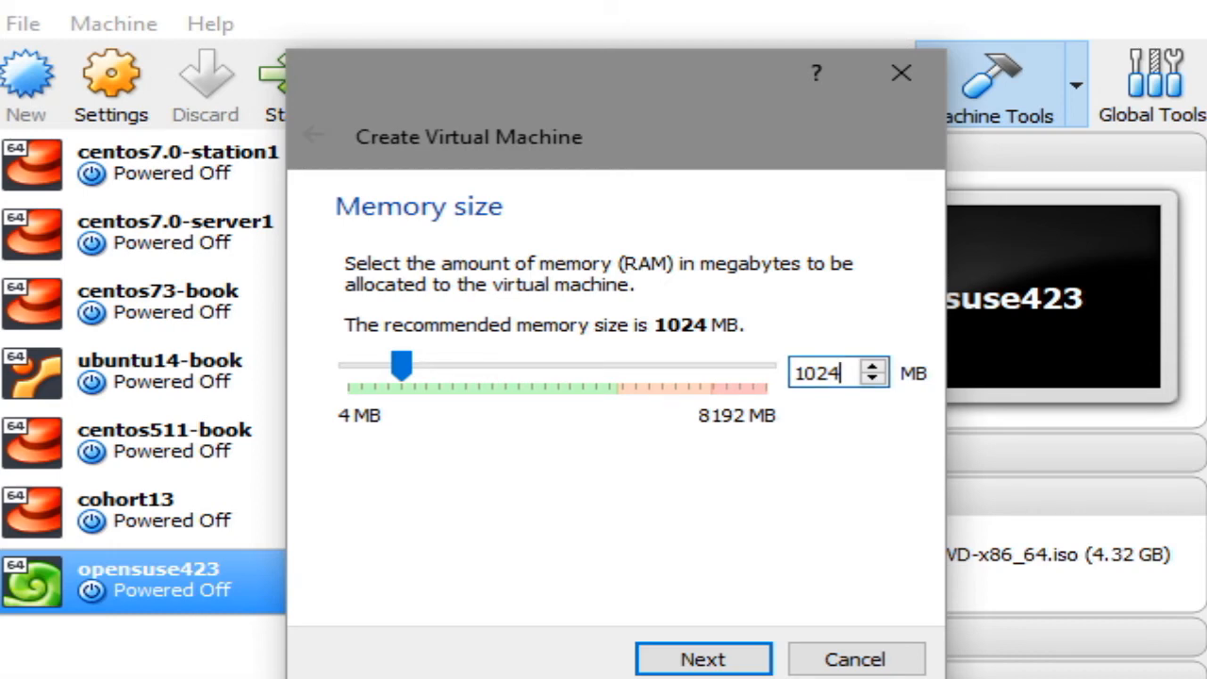
# - Keep 1024 MB memory and choose to create a new virtual hard disk now
pyautogui.click(702, 659)
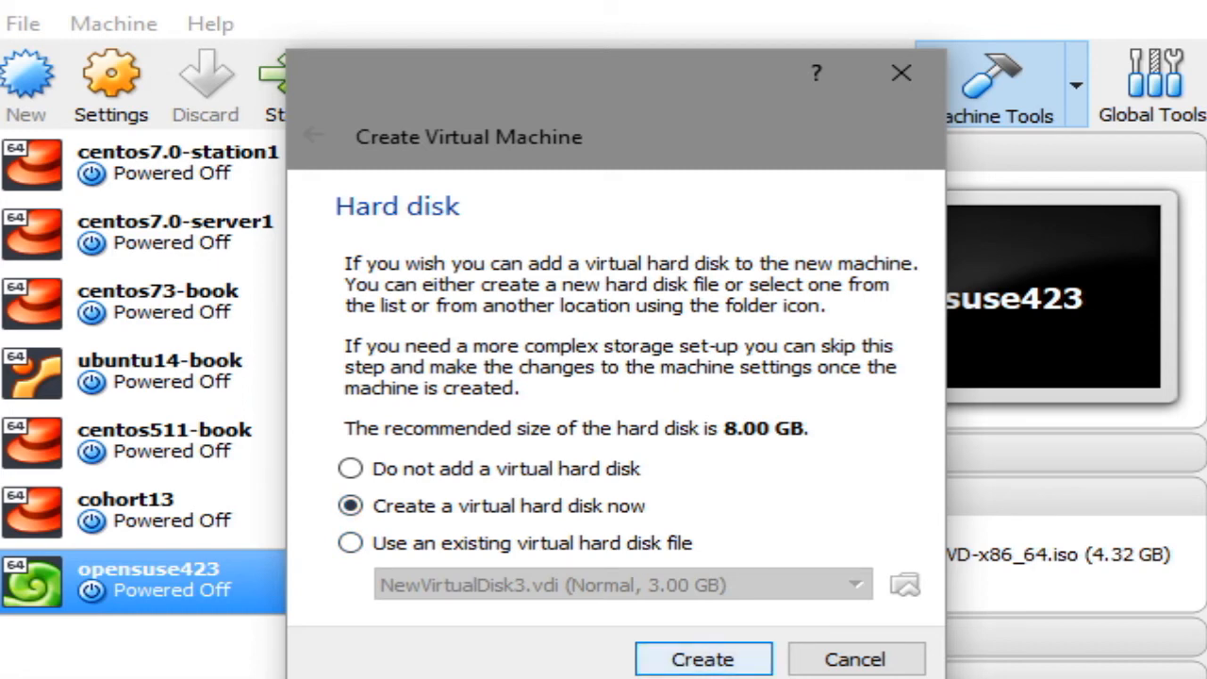
pyautogui.click(702, 658)
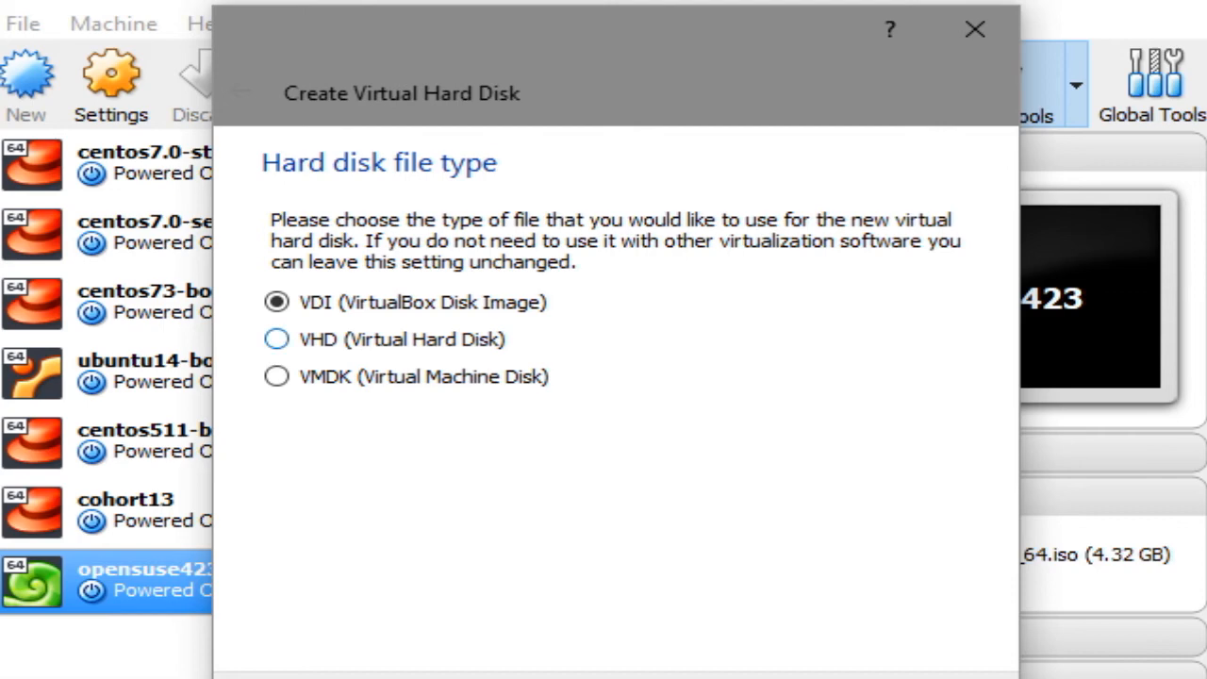
# - Try VHD and VMDK but keep VDI, toggle fixed size then settle on dynamically allocated storage
pyautogui.click(276, 339)
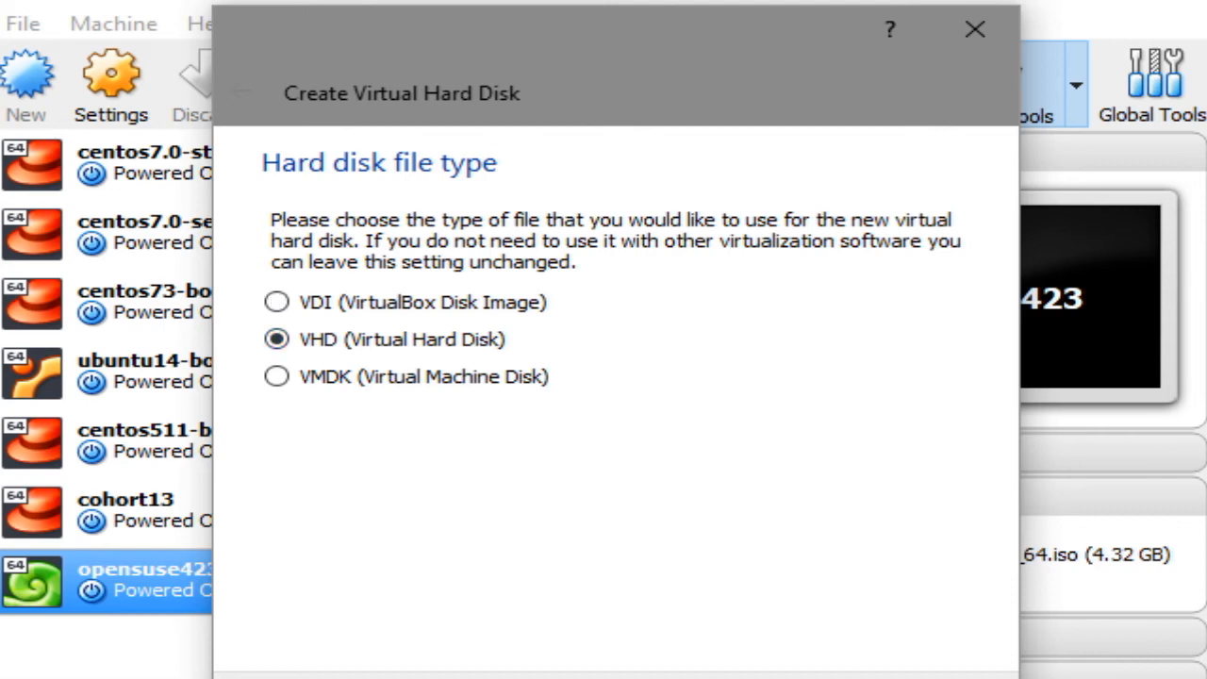
pyautogui.click(276, 376)
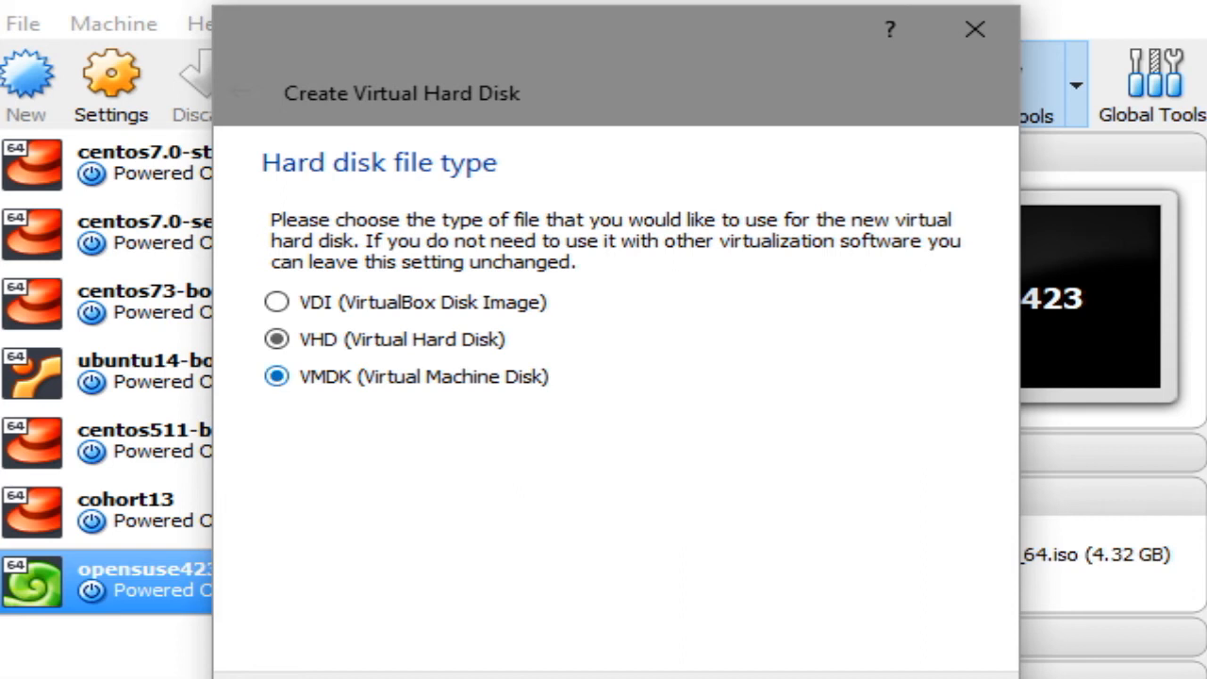
pyautogui.click(276, 376)
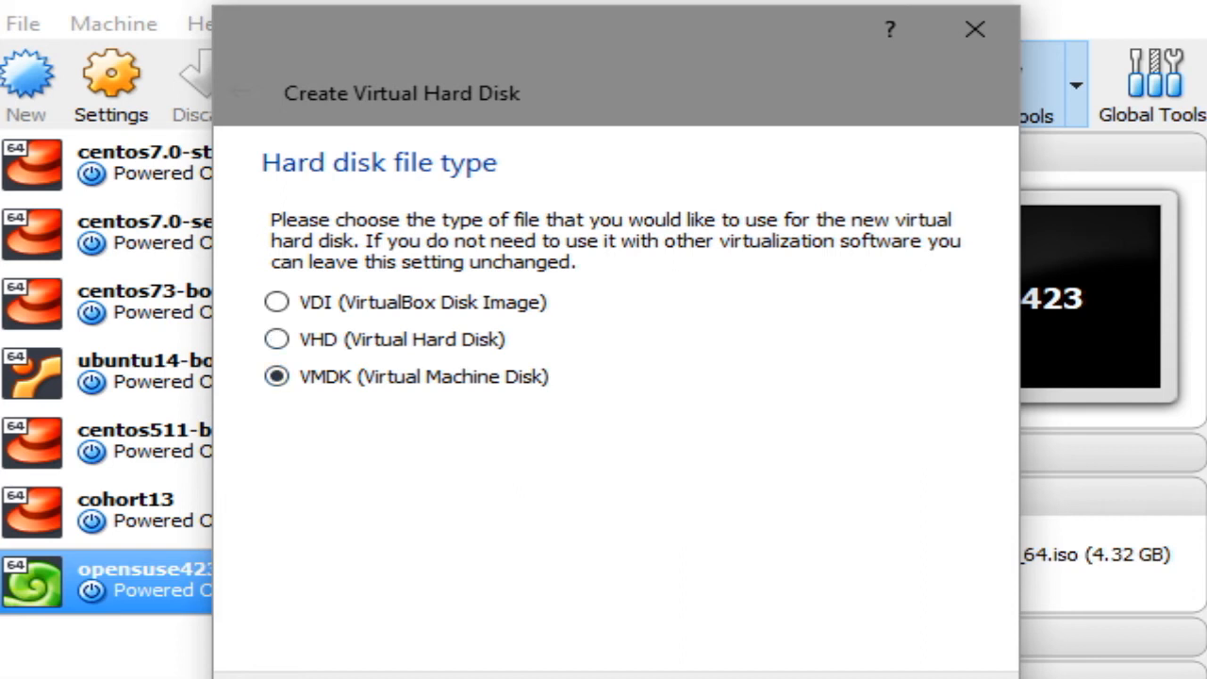
pyautogui.click(277, 301)
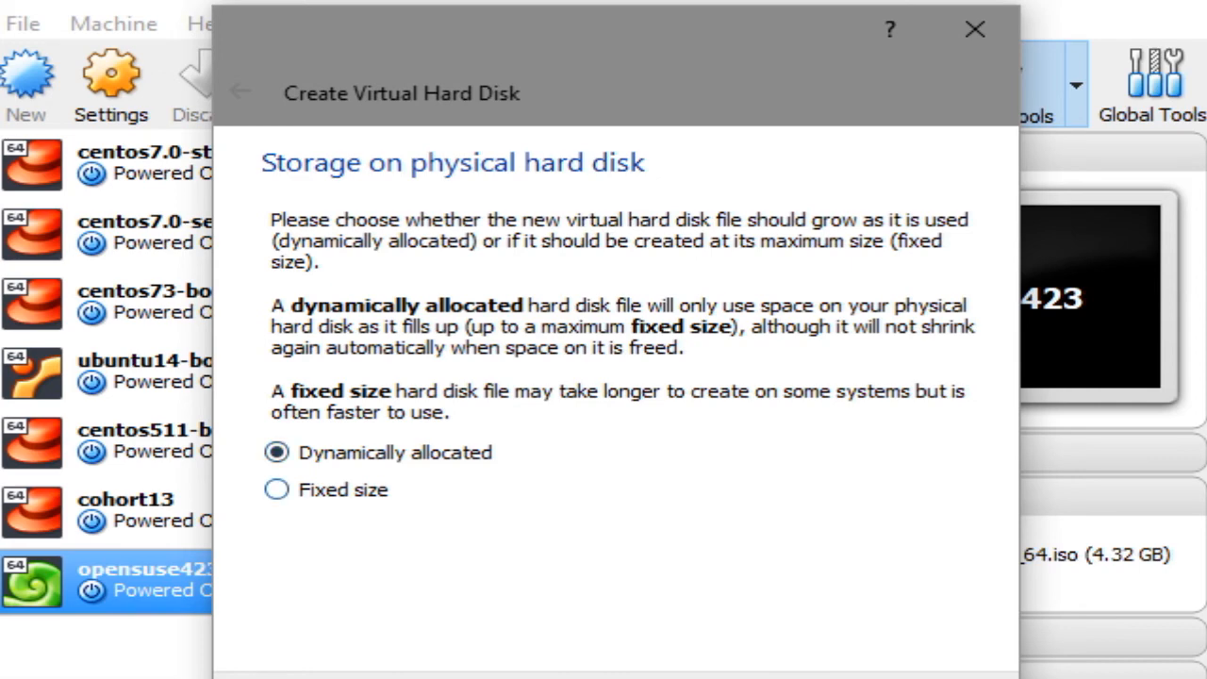
pyautogui.click(276, 490)
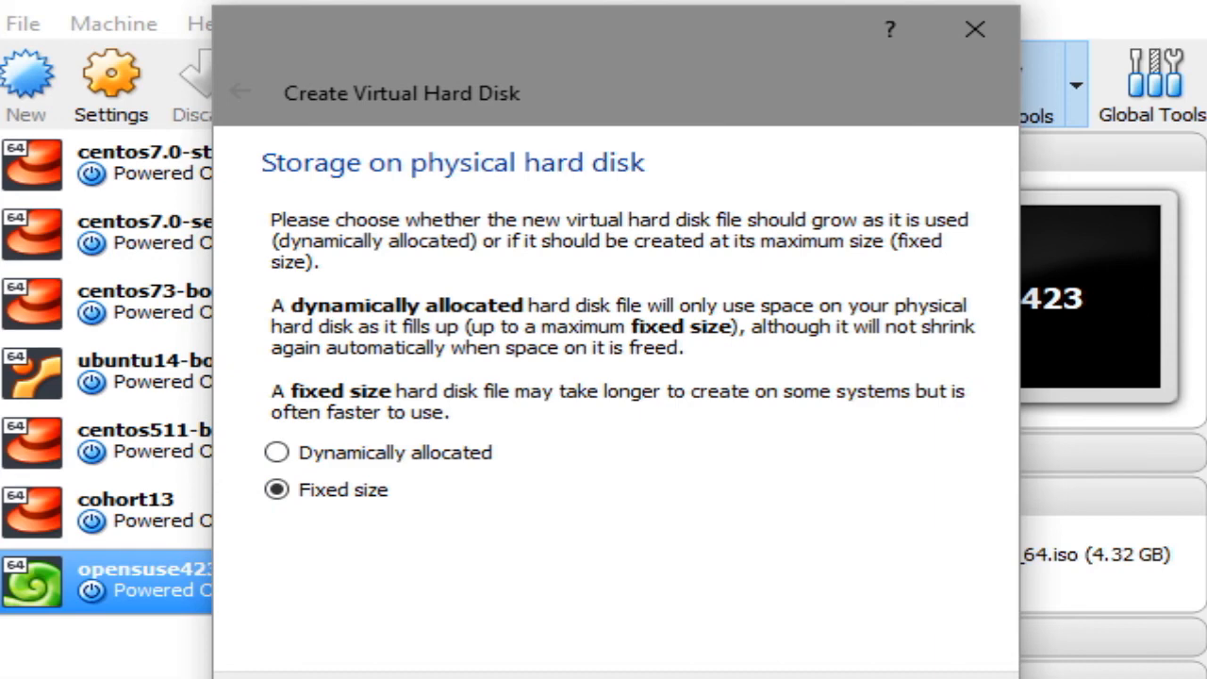
pyautogui.click(276, 452)
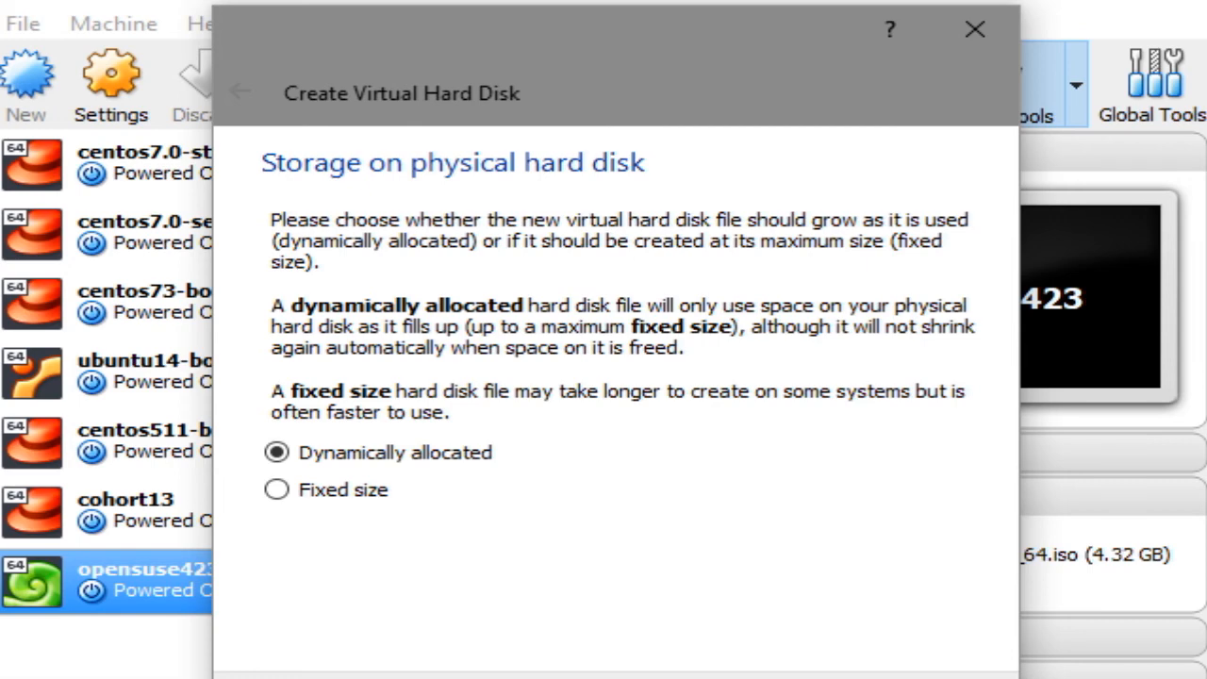
pyautogui.click(277, 451)
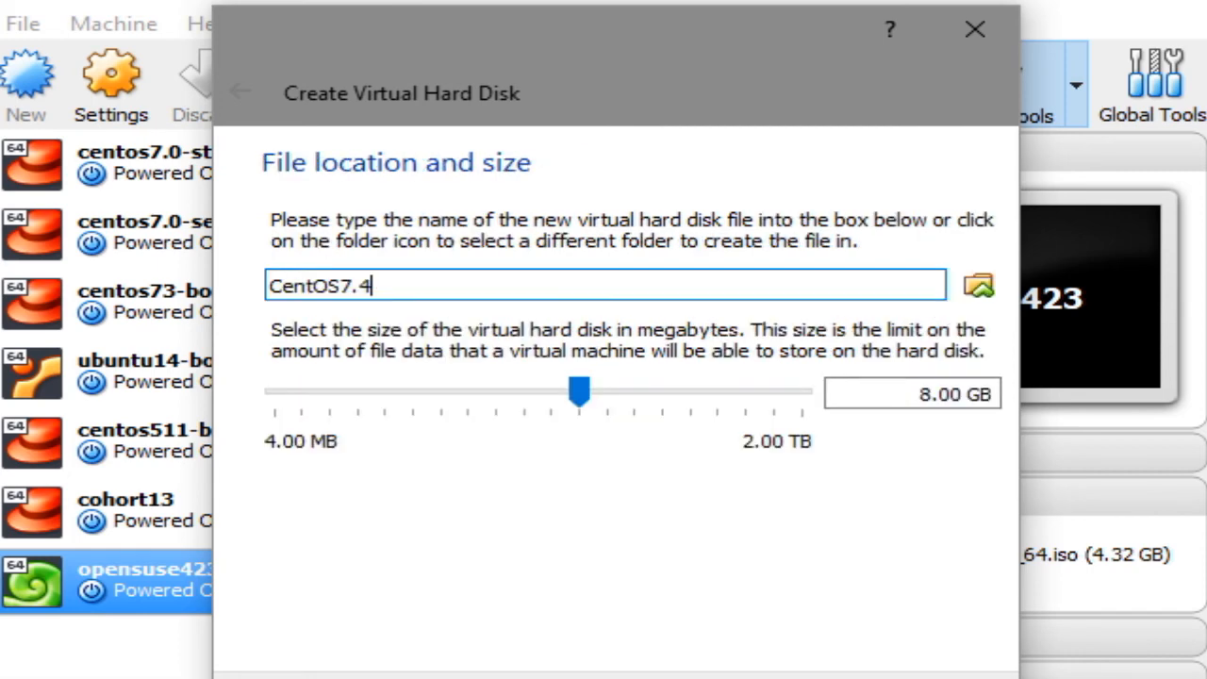
# - Keep the disk file name CentOS7.4 and size 8.00 GB after trying 32 GB
pyautogui.click(912, 393)
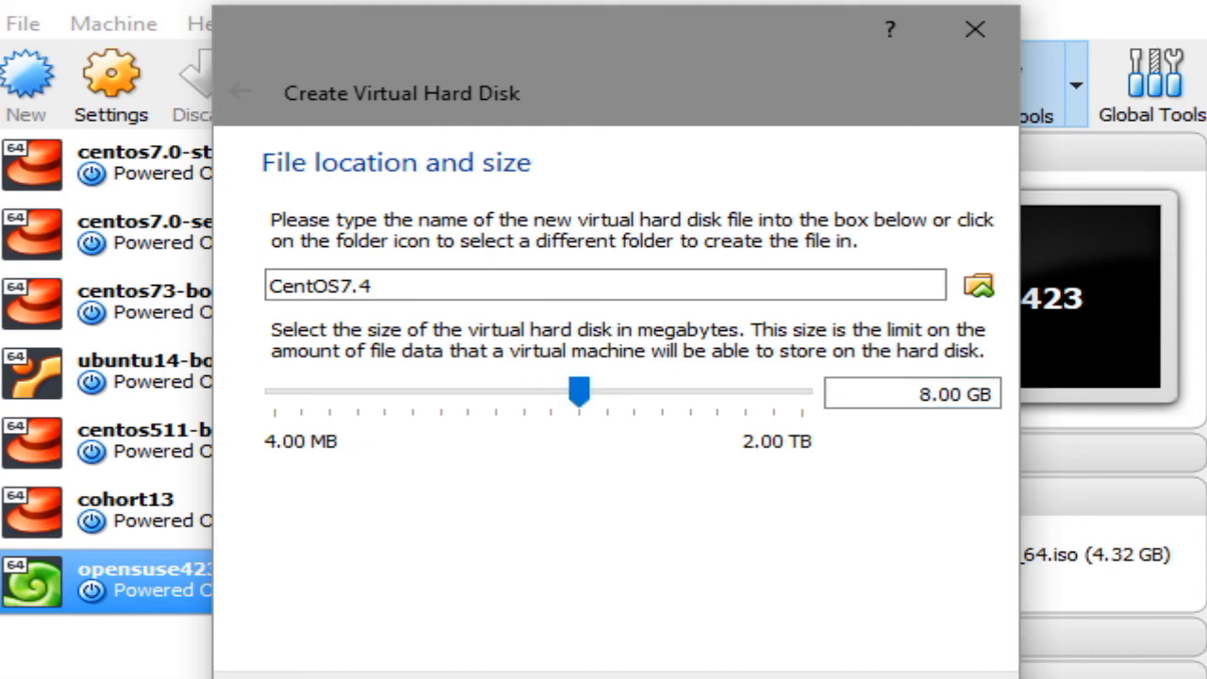
pyautogui.moveTo(579, 393); pyautogui.dragTo(633, 393)
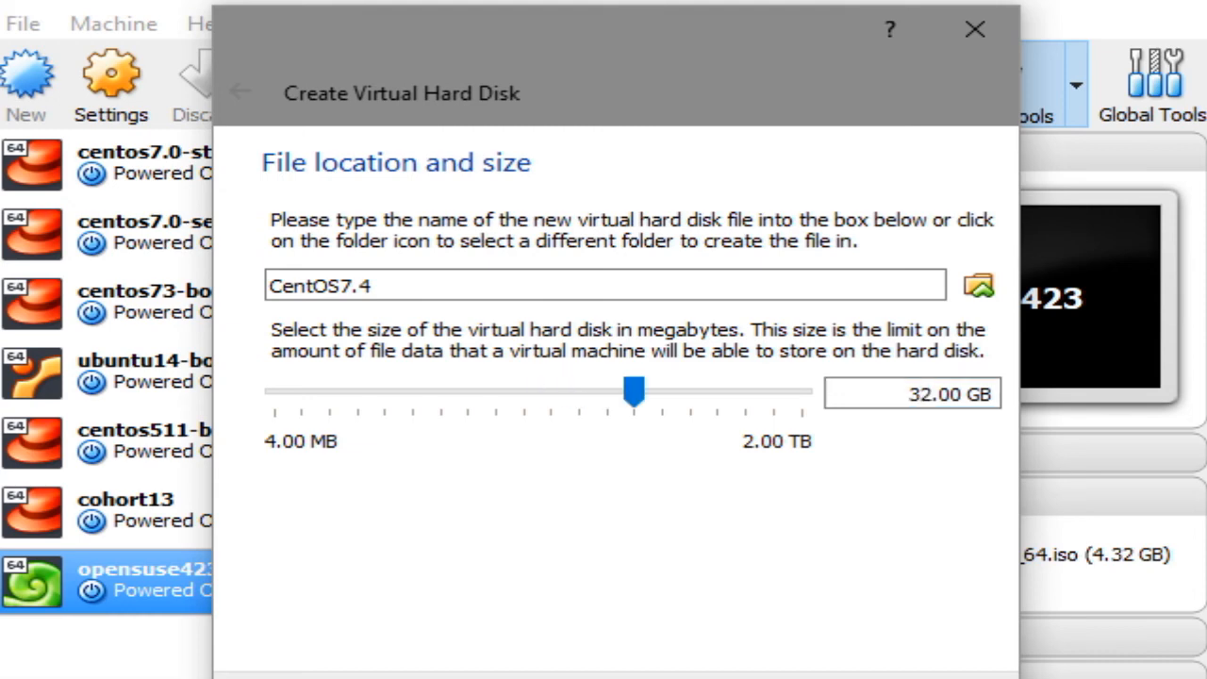
pyautogui.moveTo(633, 393); pyautogui.dragTo(578, 394)
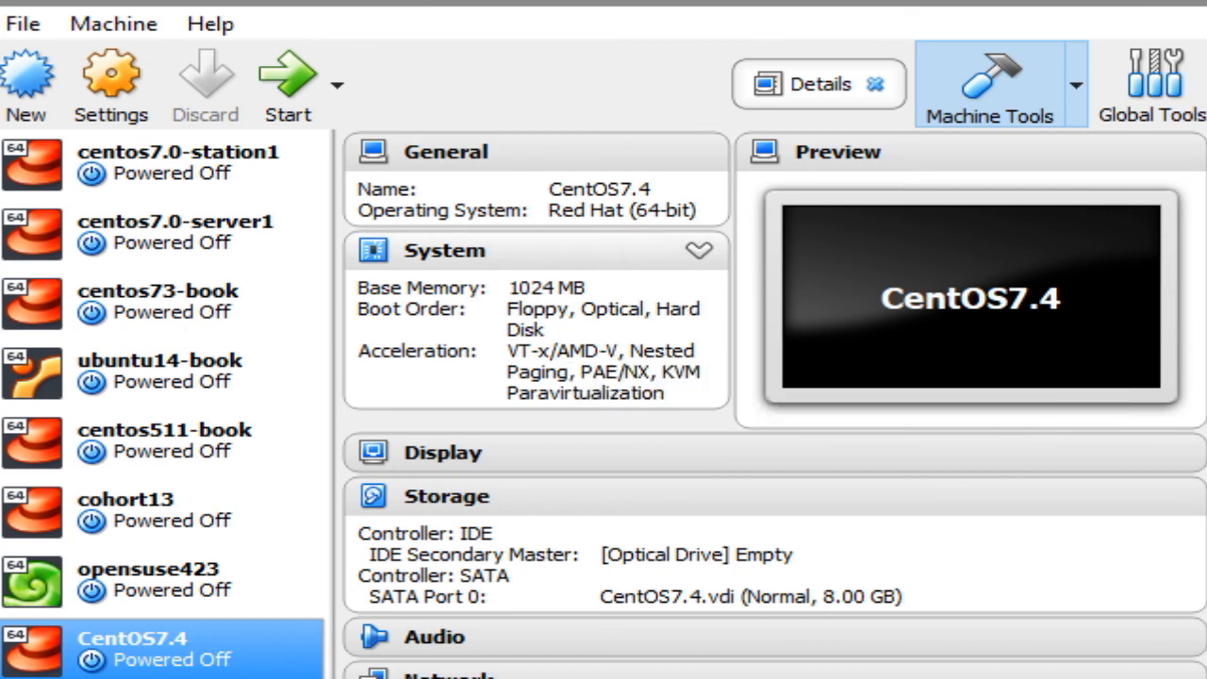
# - Scroll the Details pane to review CentOS7.4's settings, including the Intel PRO/1000 NAT adapter
pyautogui.scroll(-3)
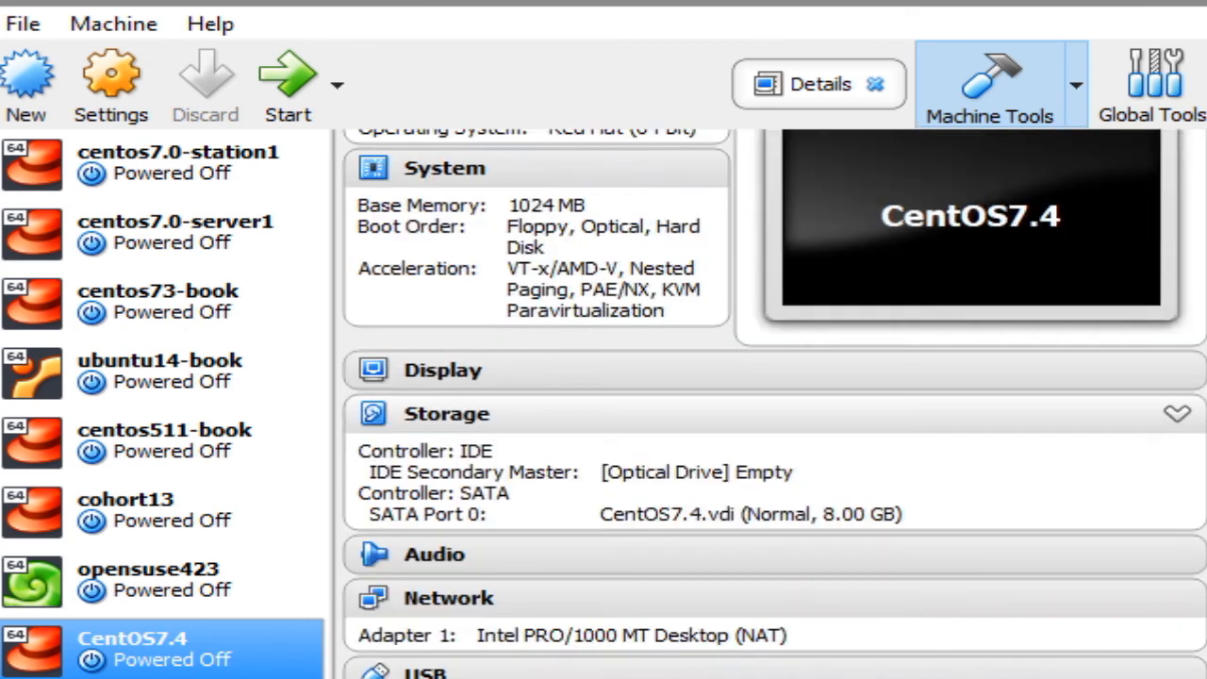